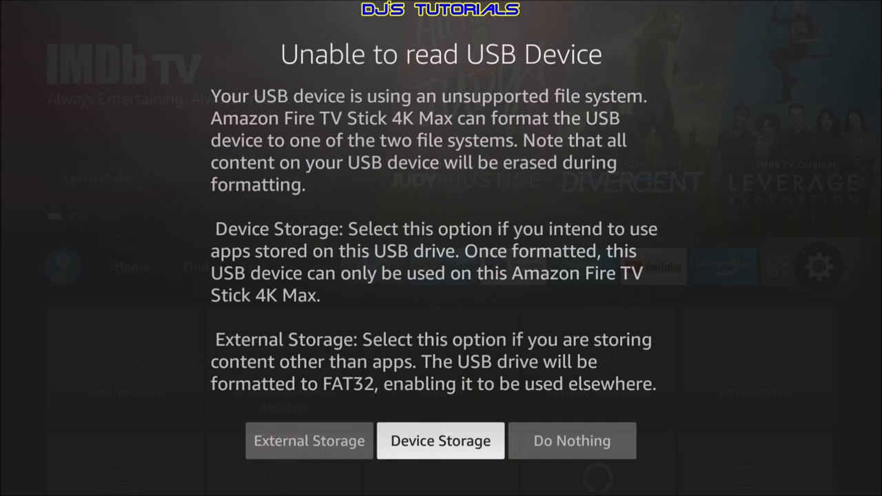
Step: Close the 'Unable to read USB Device' prompt to return home
{"action": "left_click", "coordinate": [571, 440]}
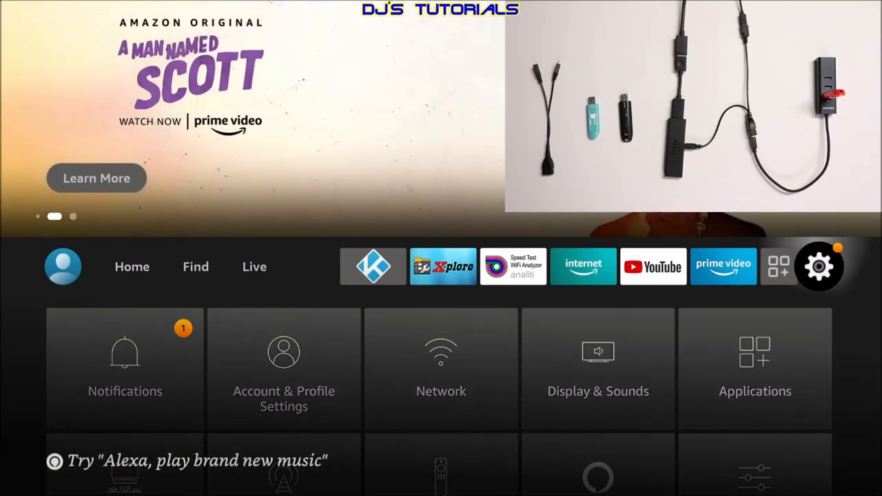
{"action": "scroll", "scroll_direction": "down", "scroll_amount": 3}
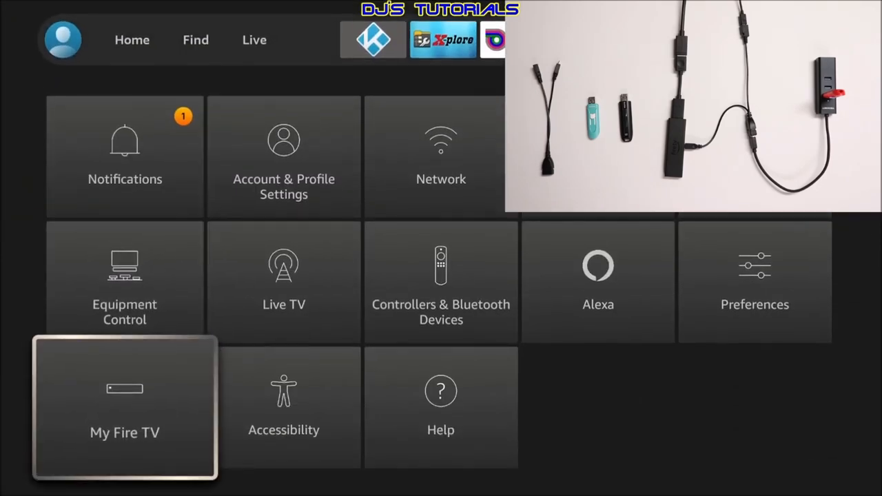
{"action": "left_click", "coordinate": [125, 406]}
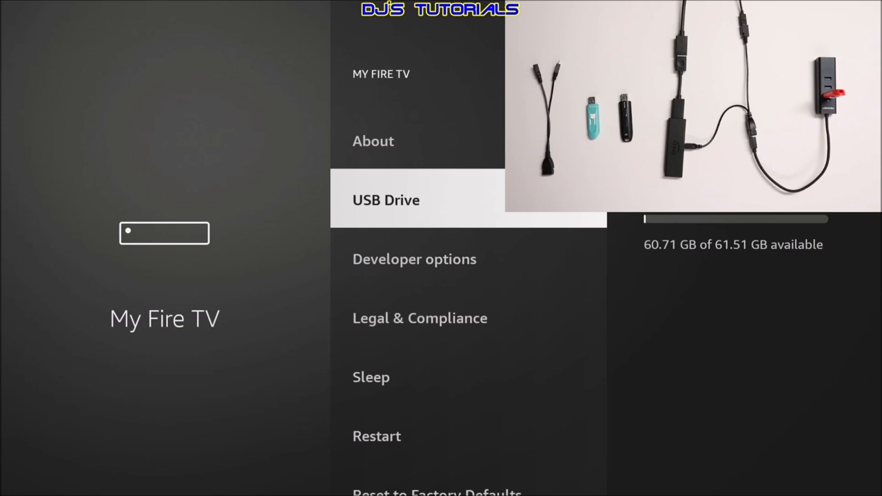
{"action": "left_click", "coordinate": [386, 199]}
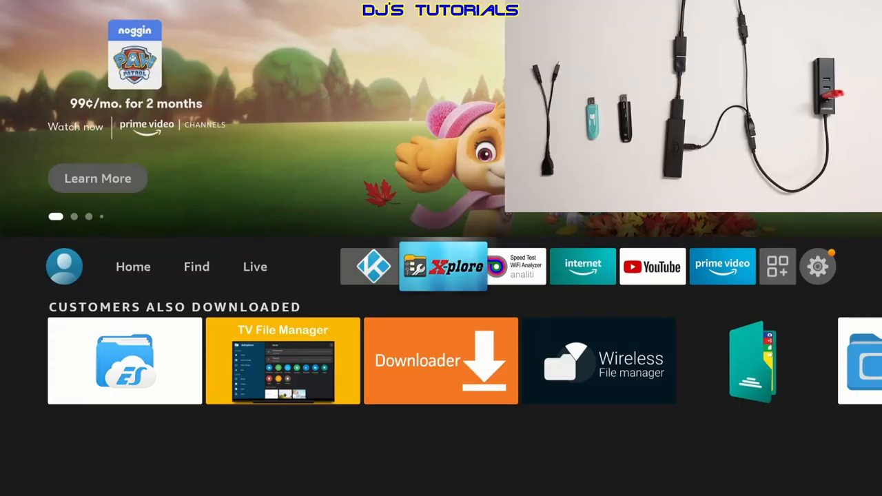
{"action": "left_click", "coordinate": [443, 267]}
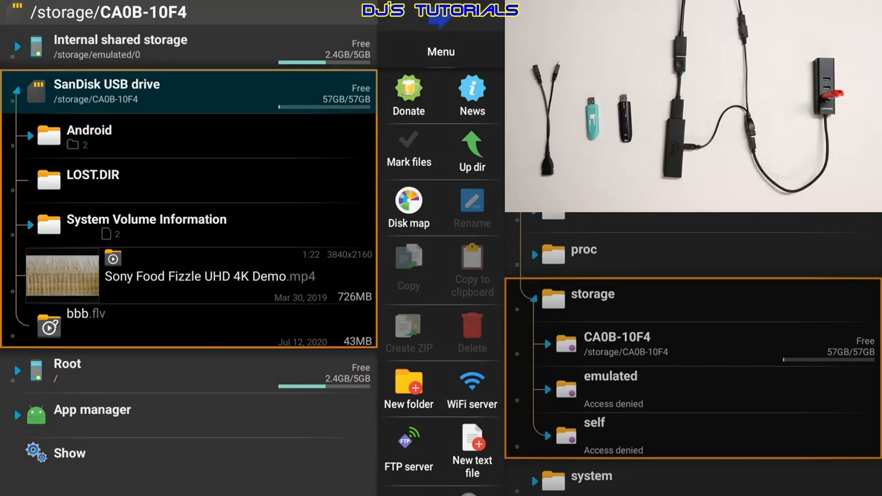
{"action": "left_click", "coordinate": [207, 275]}
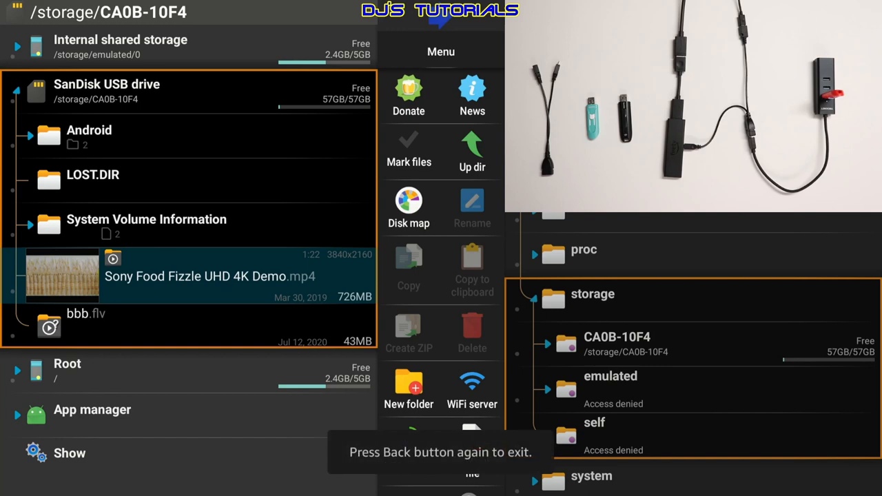
{"action": "key", "text": "Back"}
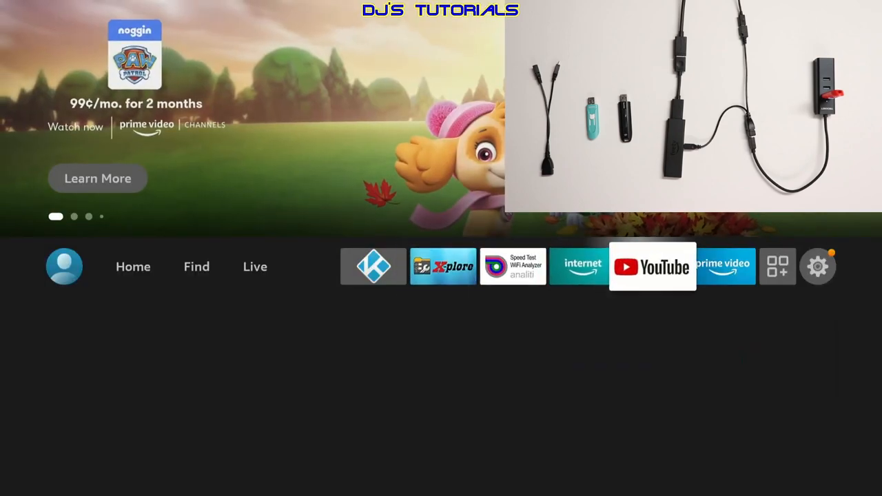
Step: Eject the current USB drive from My Fire TV settings so a new drive can be attached
{"action": "left_click", "coordinate": [817, 266]}
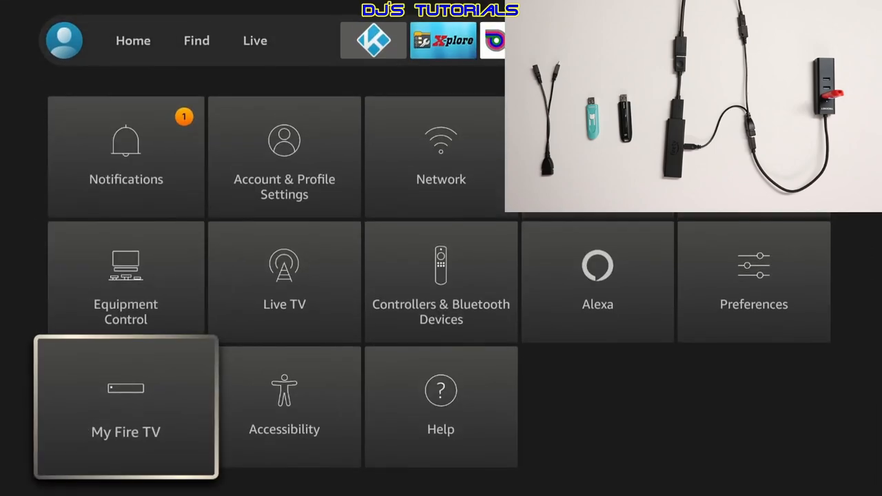
{"action": "left_click", "coordinate": [125, 406]}
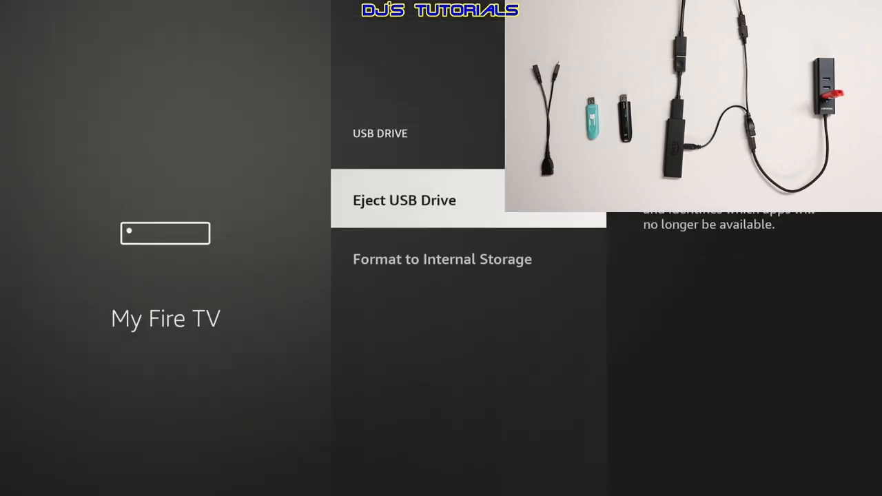
{"action": "left_click", "coordinate": [405, 200]}
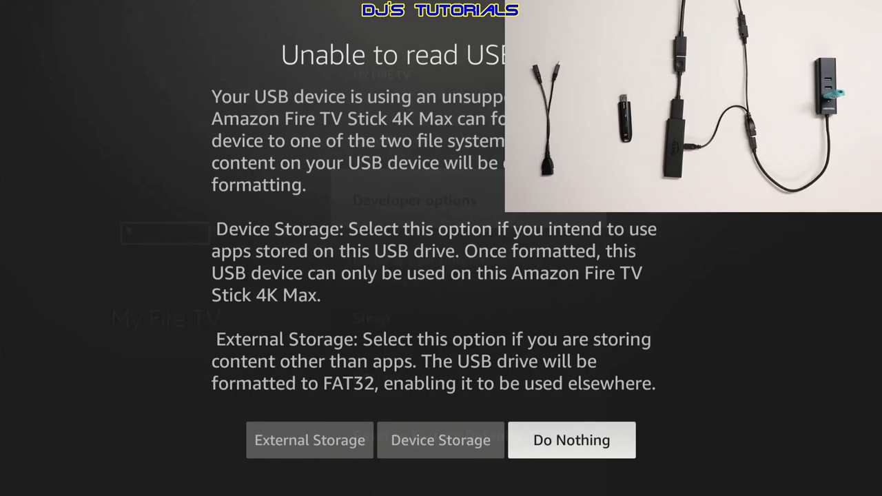
Step: Format the new drive as Device Storage, accepting the erase warning and completion message
{"action": "left_click", "coordinate": [441, 440]}
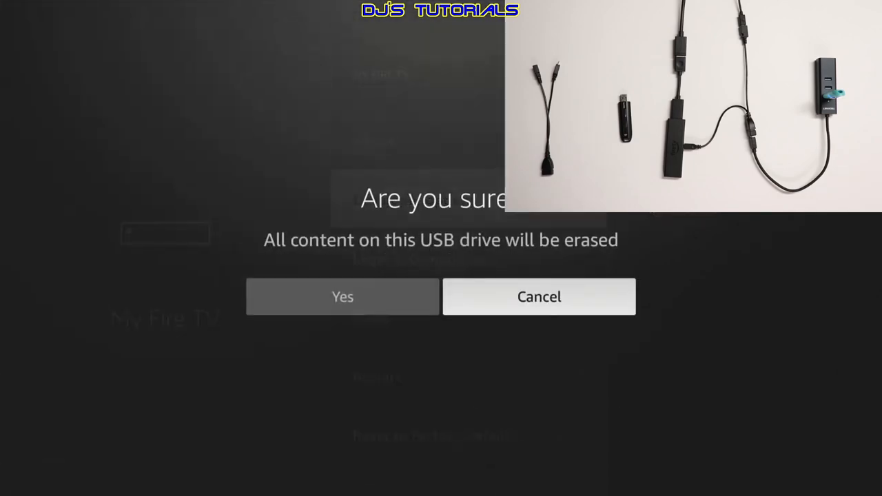
{"action": "left_click", "coordinate": [342, 296]}
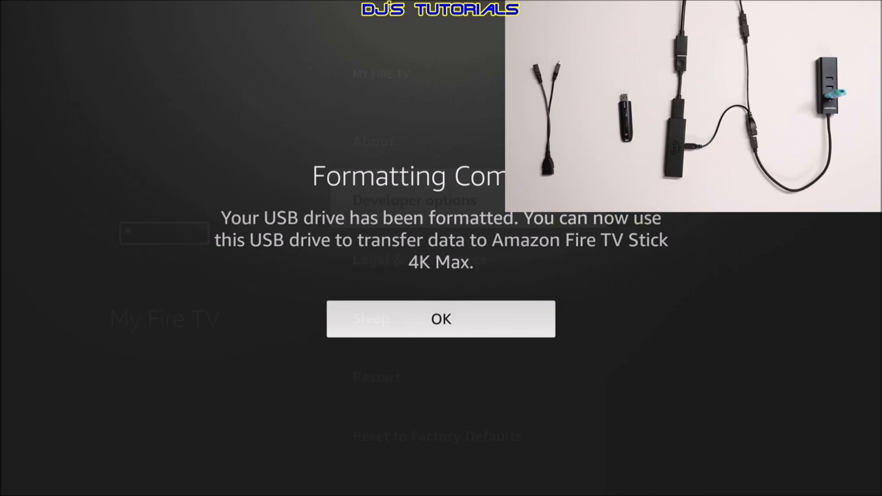
{"action": "left_click", "coordinate": [440, 318]}
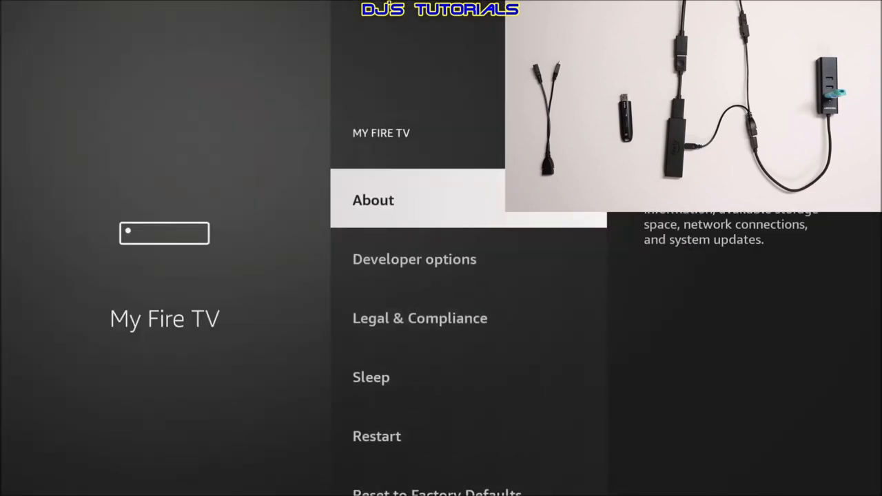
Step: View the USB drive page under My Fire TV showing 60.22 GB of 60.28 GB free
{"action": "key", "text": "Back"}
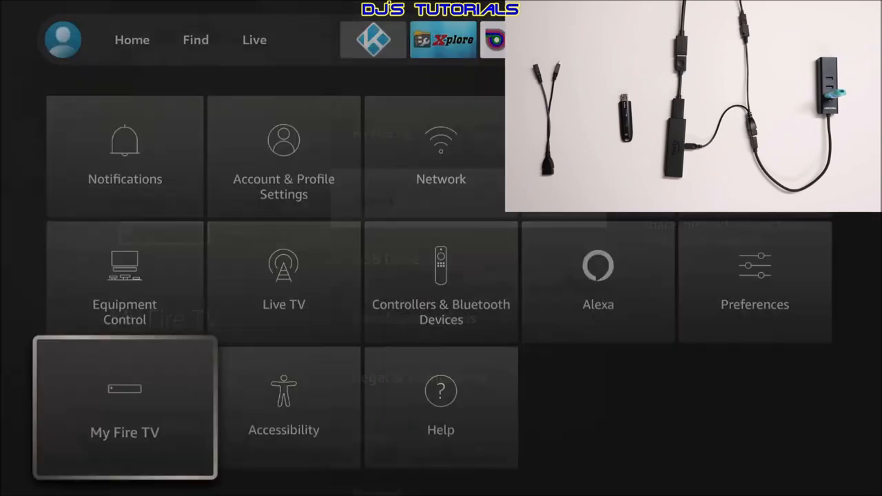
{"action": "left_click", "coordinate": [125, 406]}
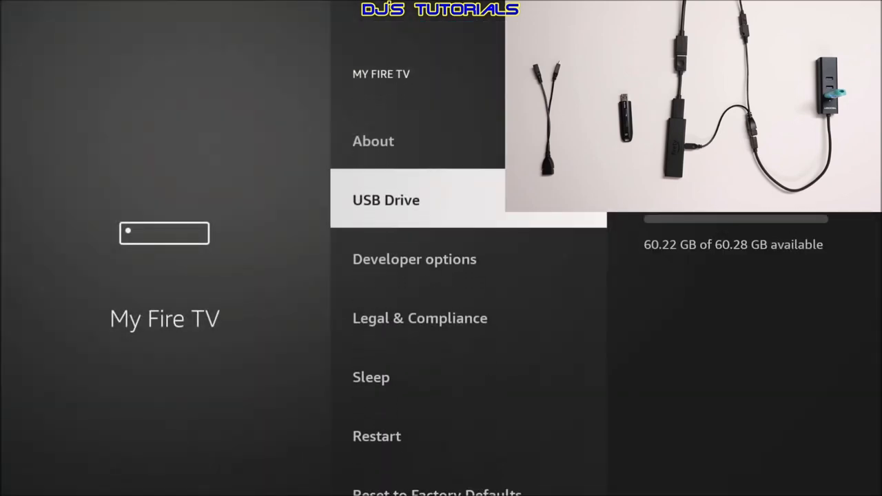
{"action": "left_click", "coordinate": [386, 200]}
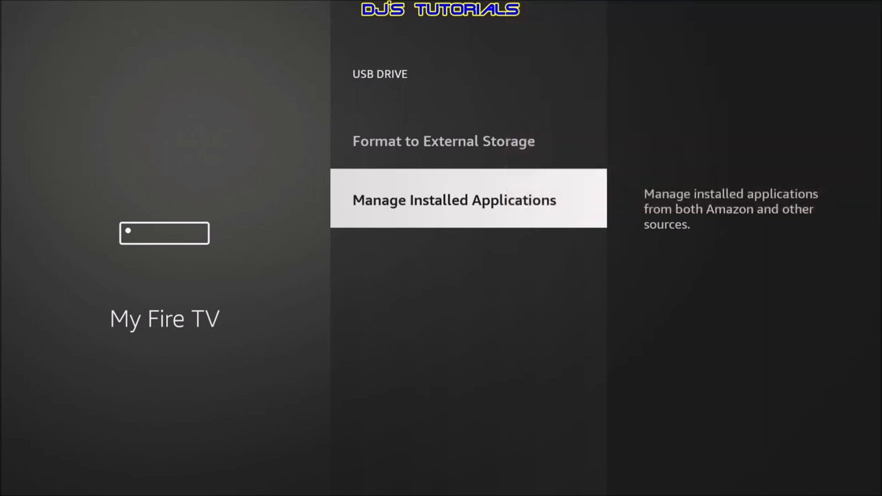
Step: Filter the USB drive's installed applications list to USB-only apps
{"action": "left_click", "coordinate": [453, 200]}
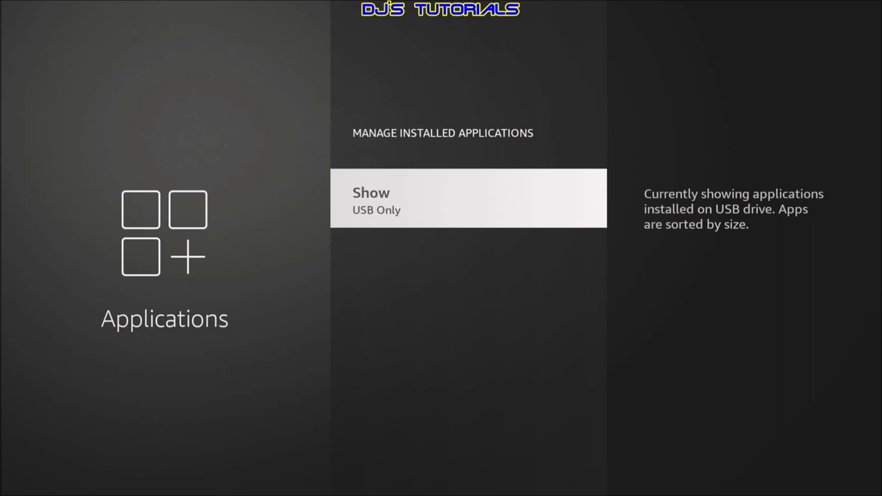
{"action": "left_click", "coordinate": [468, 198]}
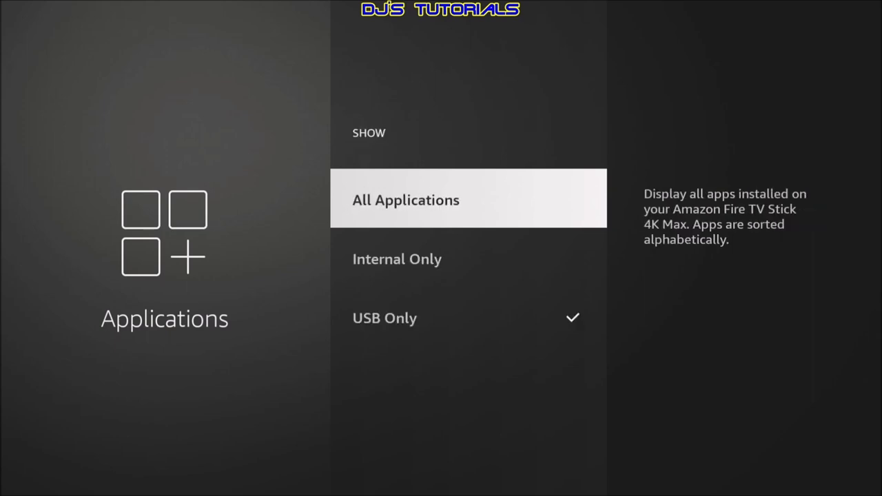
{"action": "left_click", "coordinate": [405, 199]}
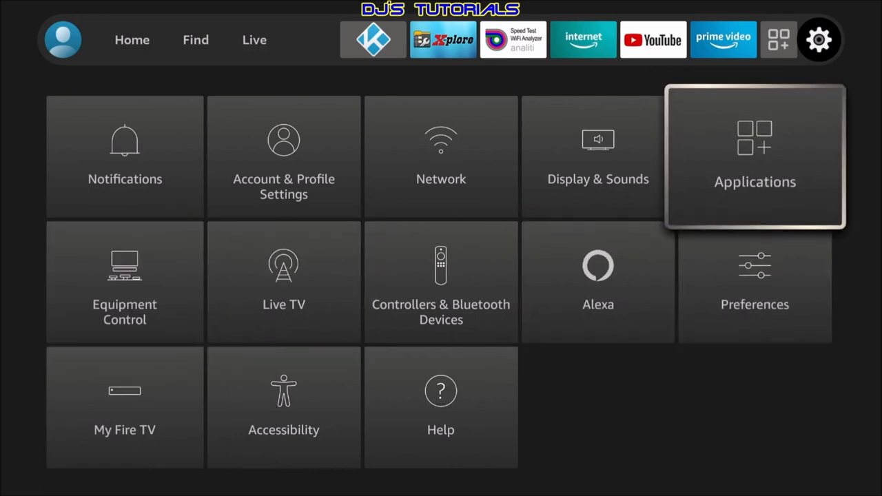
Step: Open Applications > Manage Installed Applications and scroll down to Plex
{"action": "left_click", "coordinate": [754, 154]}
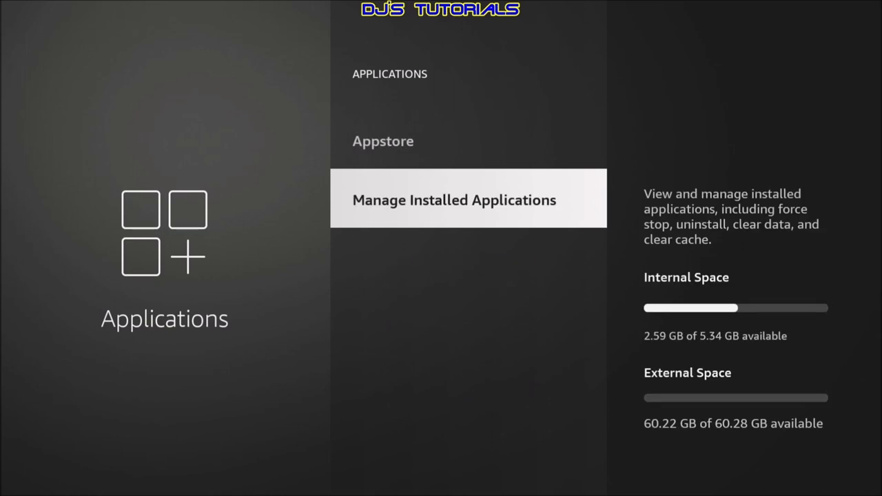
{"action": "left_click", "coordinate": [454, 200]}
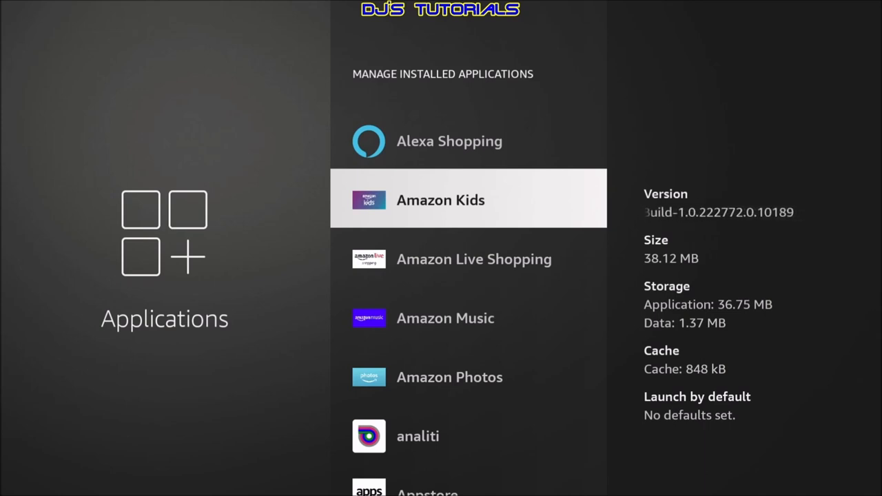
{"action": "scroll", "scroll_direction": "down", "scroll_amount": 3}
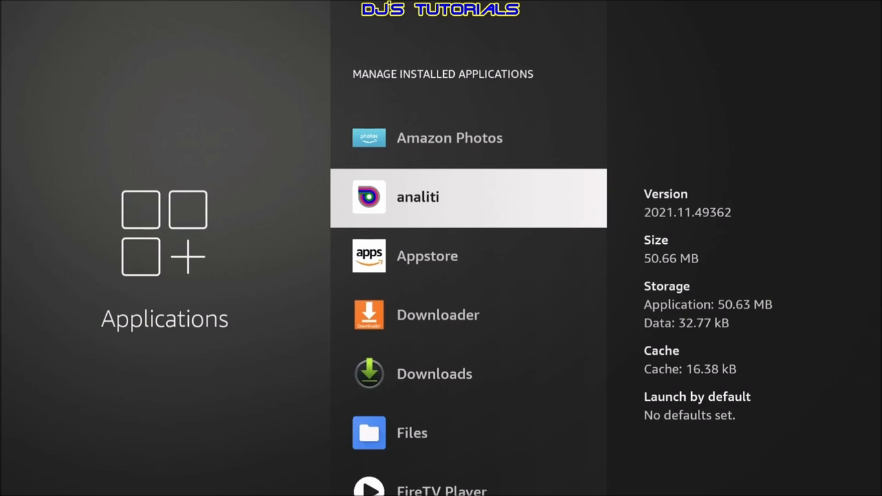
{"action": "scroll", "scroll_direction": "down", "scroll_amount": 3}
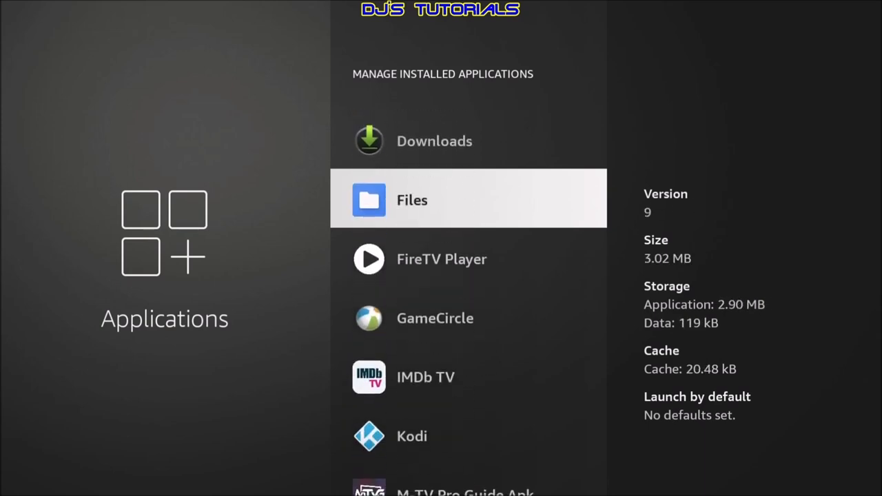
{"action": "scroll", "scroll_direction": "down", "scroll_amount": 3}
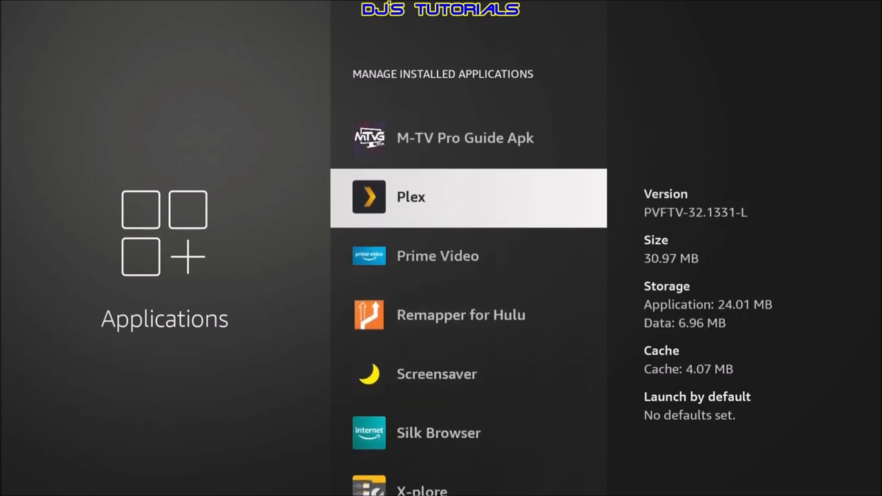
Step: Move Plex to USB Storage from its app settings page
{"action": "left_click", "coordinate": [410, 196]}
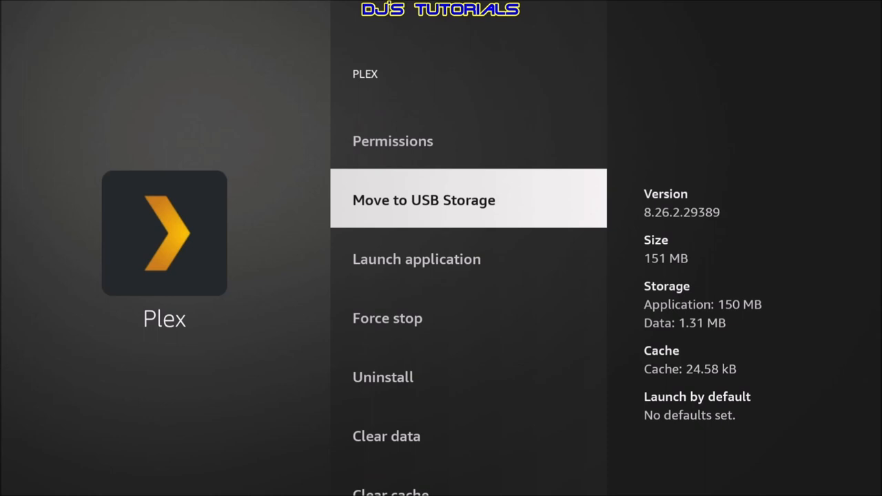
{"action": "left_click", "coordinate": [423, 200]}
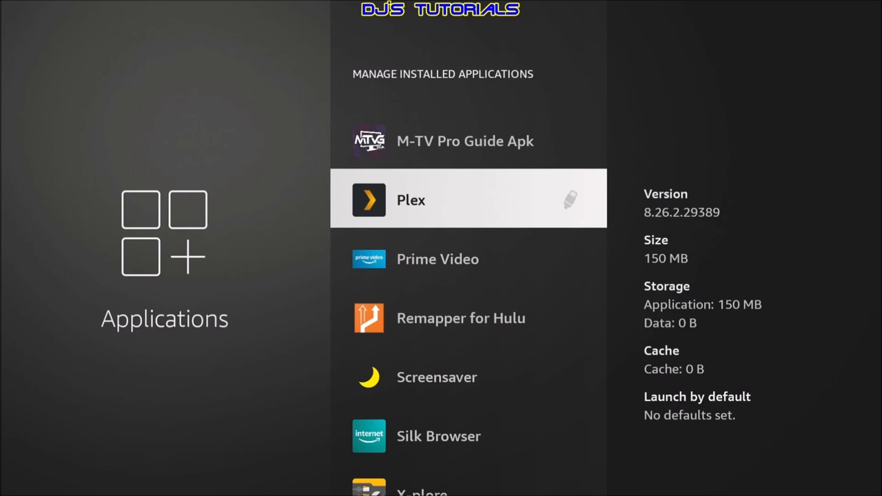
{"action": "left_click", "coordinate": [410, 200]}
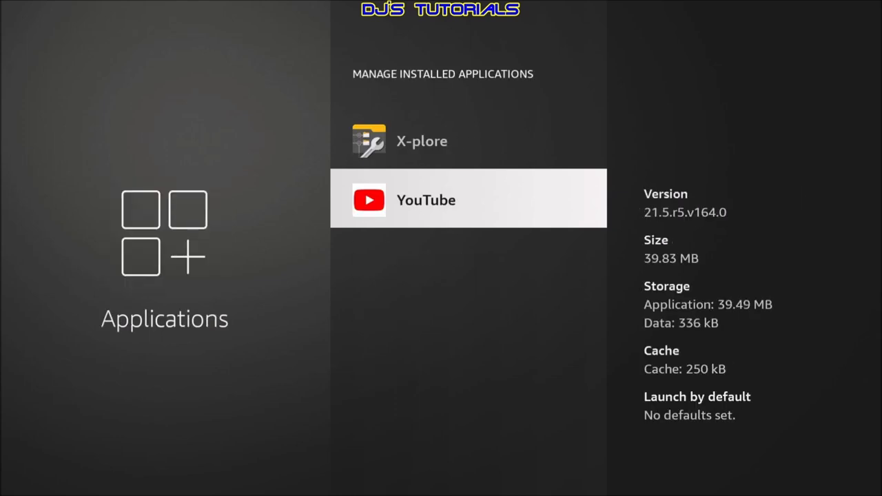
Step: Copy the installed YouTube app to X-plore's clipboard from App manager > Installed
{"action": "key", "text": "Back"}
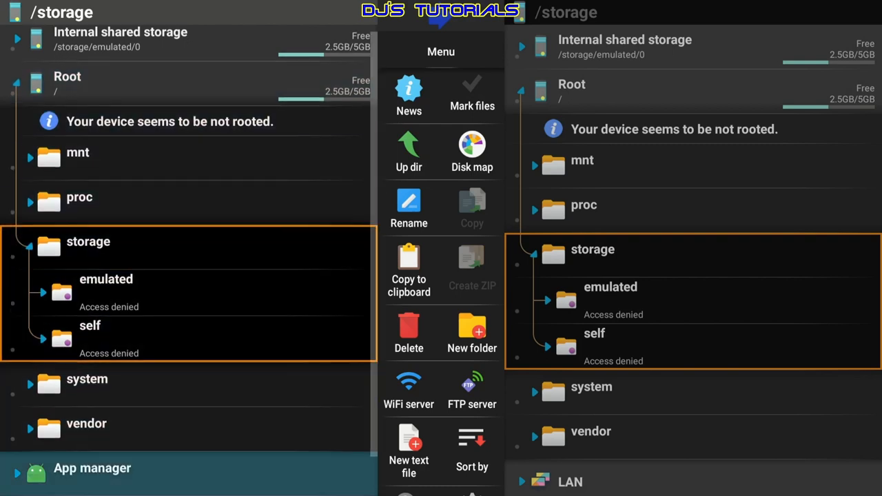
{"action": "left_click", "coordinate": [91, 468]}
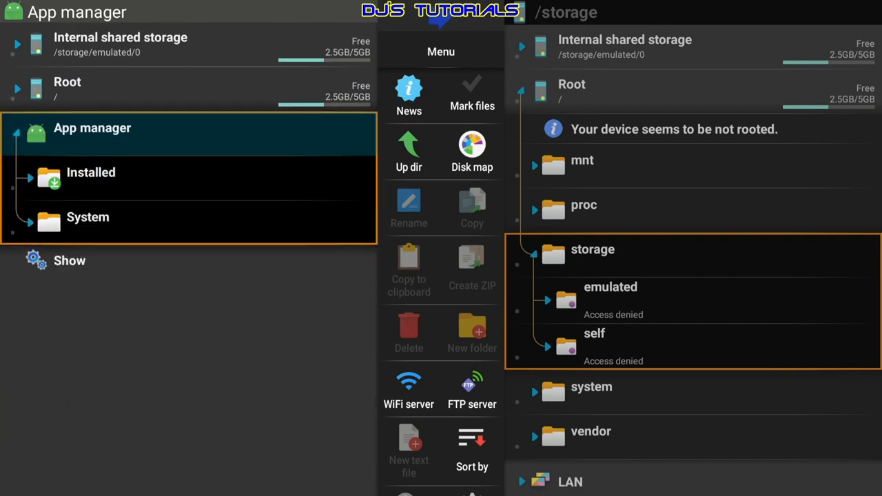
{"action": "left_click", "coordinate": [91, 172]}
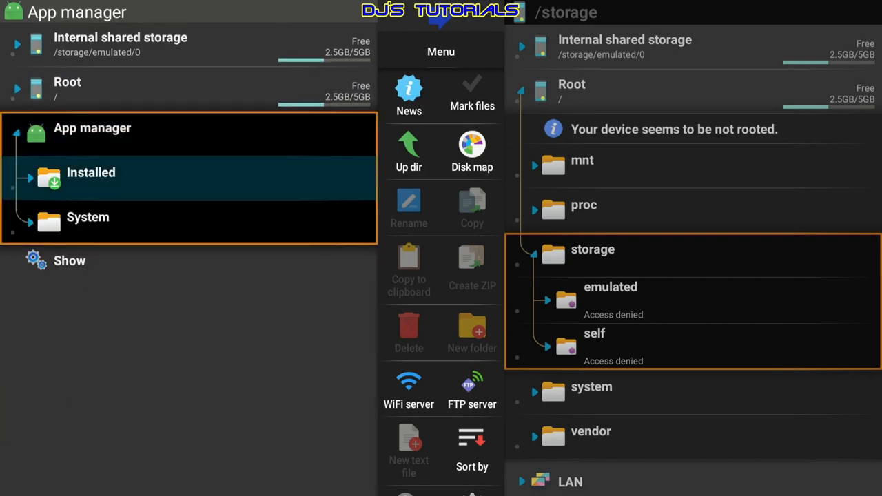
{"action": "left_click", "coordinate": [91, 172]}
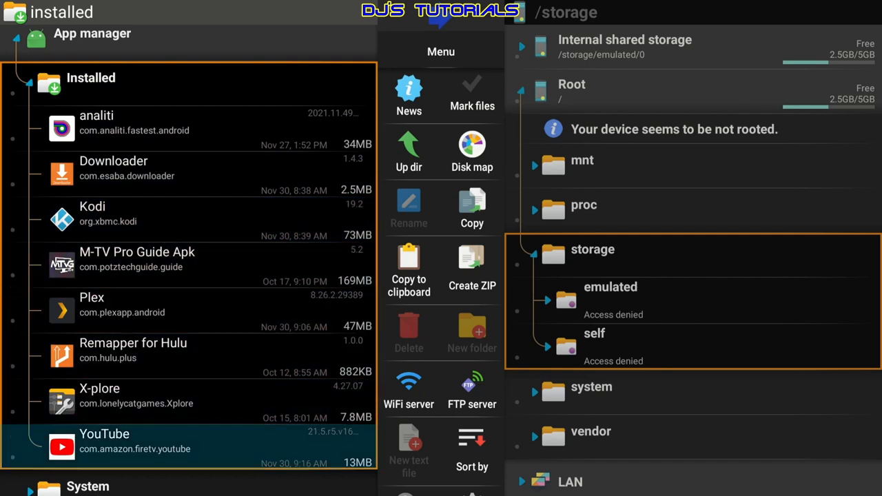
{"action": "left_click", "coordinate": [104, 447]}
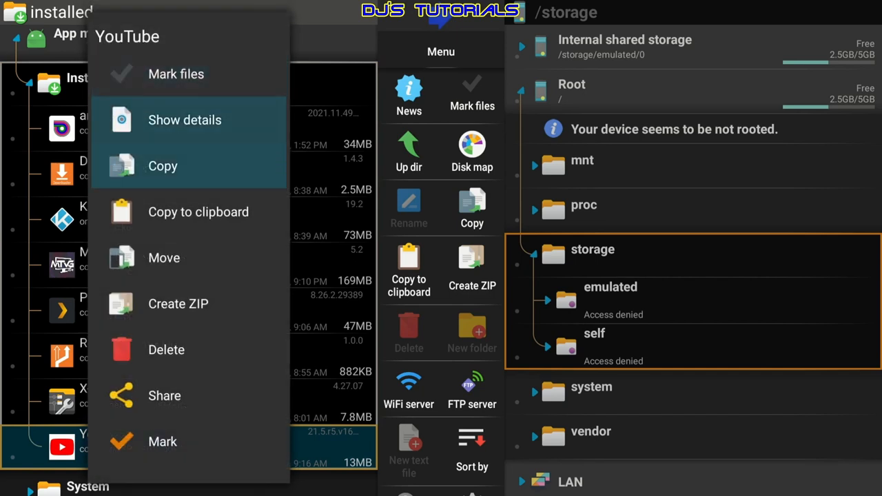
{"action": "mouse_move", "coordinate": [198, 211]}
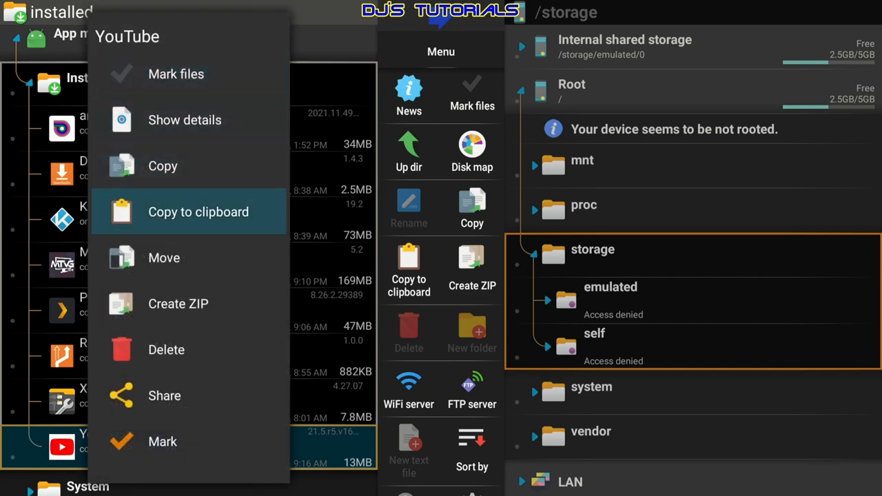
{"action": "left_click", "coordinate": [198, 211]}
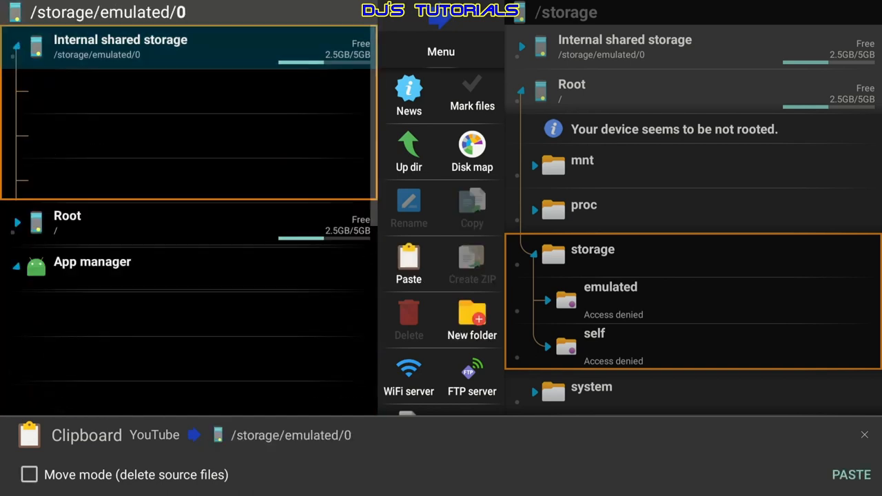
Step: Paste YouTube into the Download folder of internal shared storage
{"action": "left_click", "coordinate": [121, 47]}
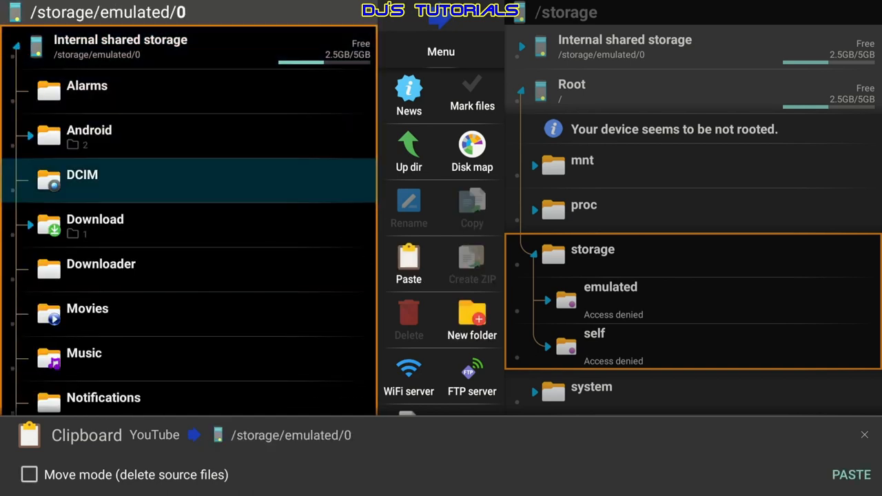
{"action": "left_click", "coordinate": [95, 219]}
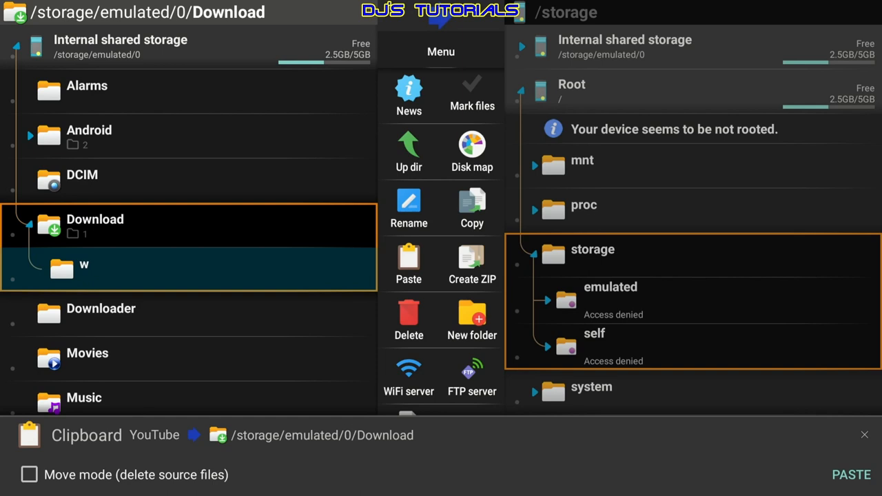
{"action": "left_click", "coordinate": [84, 268]}
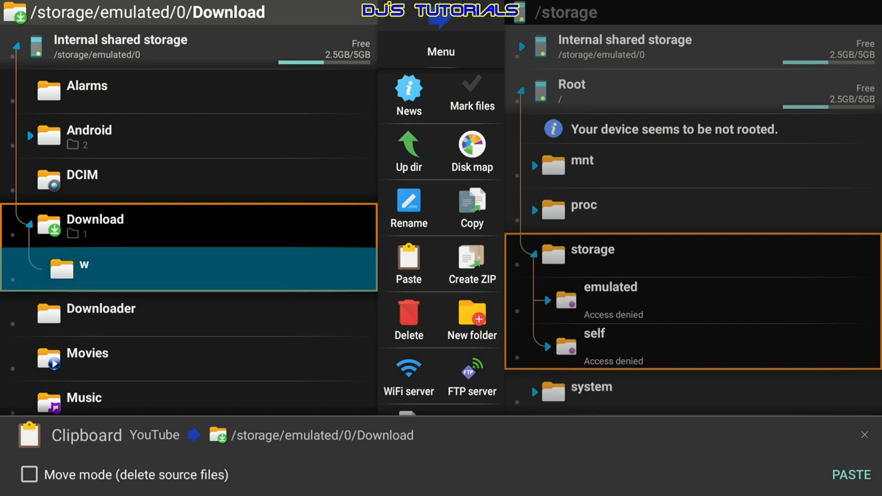
{"action": "left_click", "coordinate": [84, 268]}
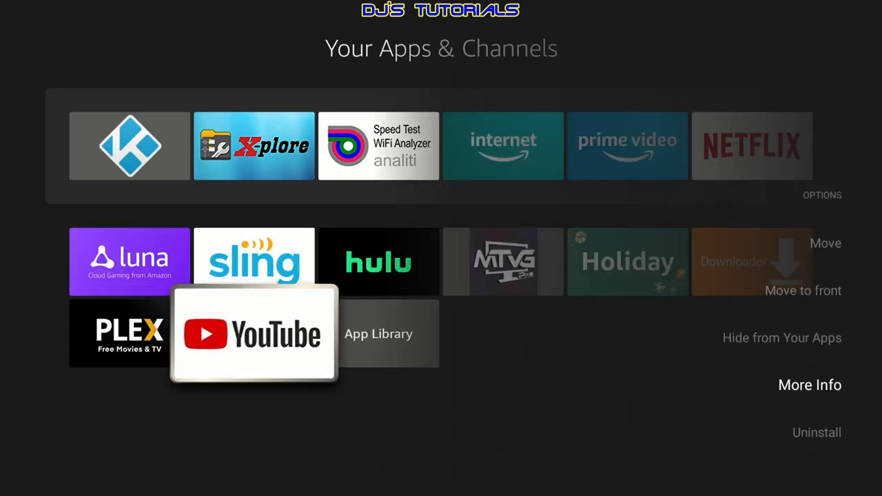
Step: Uninstall YouTube from Your Apps & Channels and confirm the removal
{"action": "left_click", "coordinate": [816, 432]}
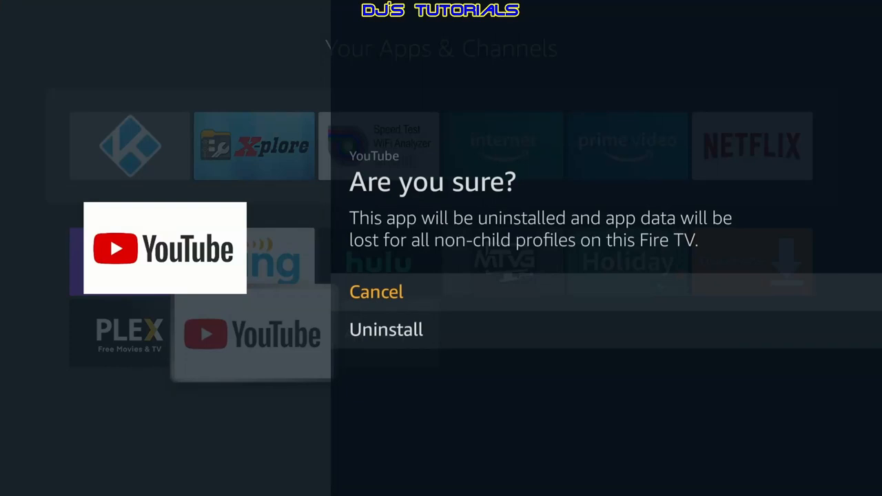
{"action": "left_click", "coordinate": [376, 291]}
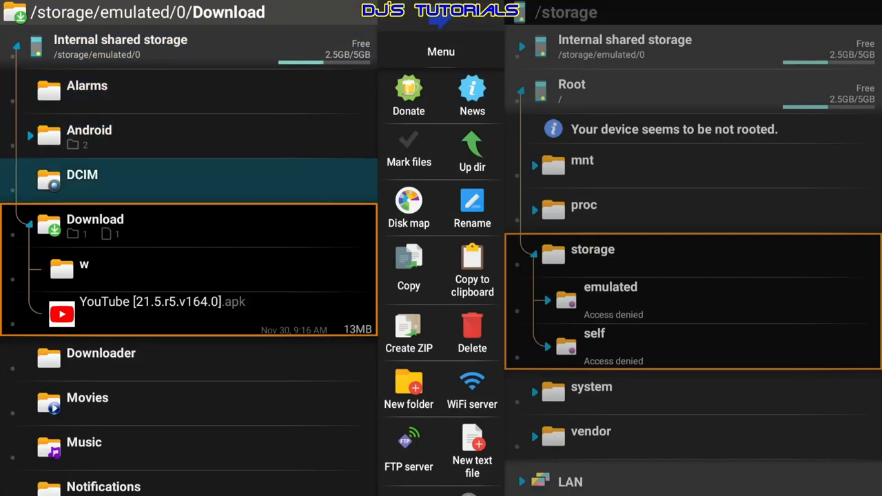
Step: Open YouTube [21.5.r5.v164.0].apk from Download and install it
{"action": "left_click", "coordinate": [162, 314]}
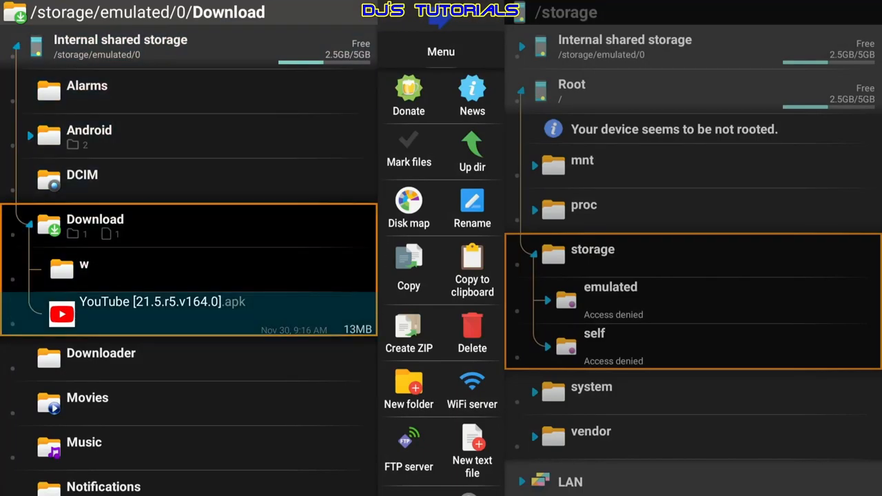
{"action": "left_click", "coordinate": [161, 314]}
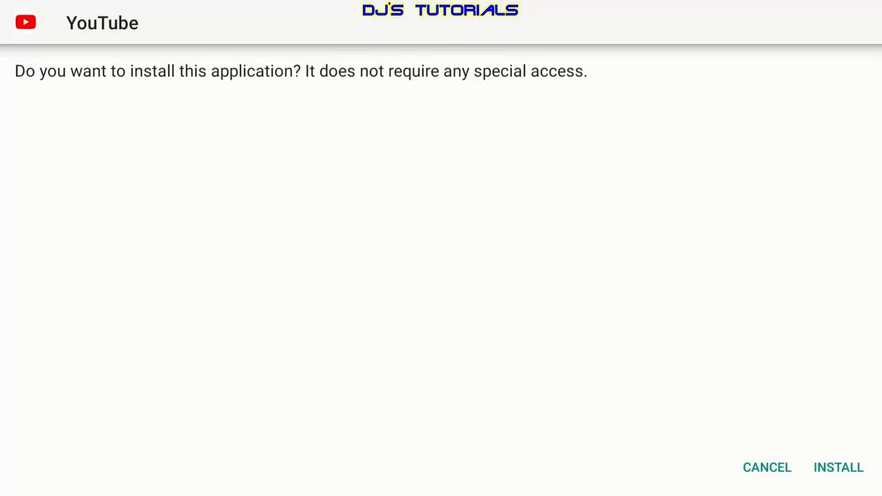
{"action": "left_click", "coordinate": [837, 467]}
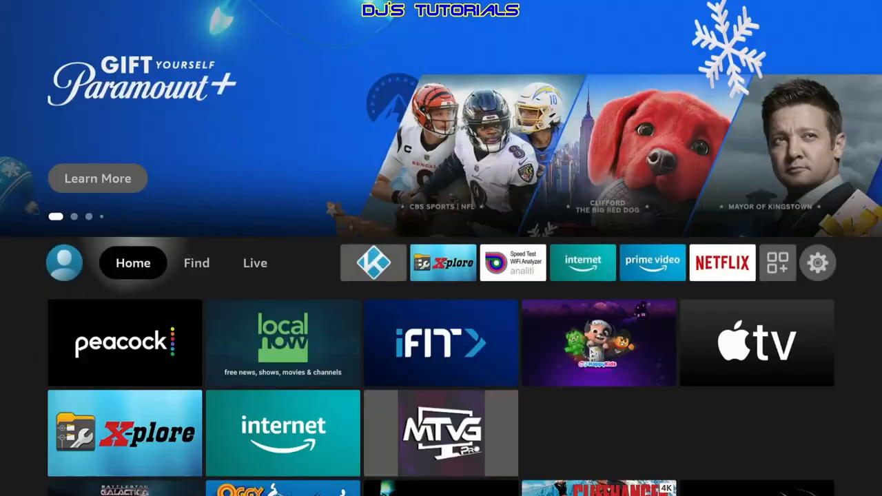
Step: Open YouTube's page in Settings > Applications > Manage Installed Applications
{"action": "left_click", "coordinate": [817, 263]}
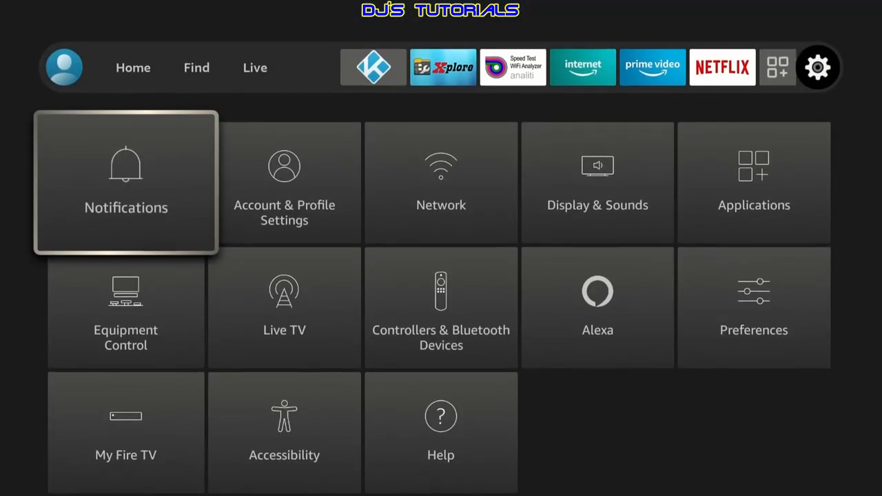
{"action": "left_click", "coordinate": [754, 183]}
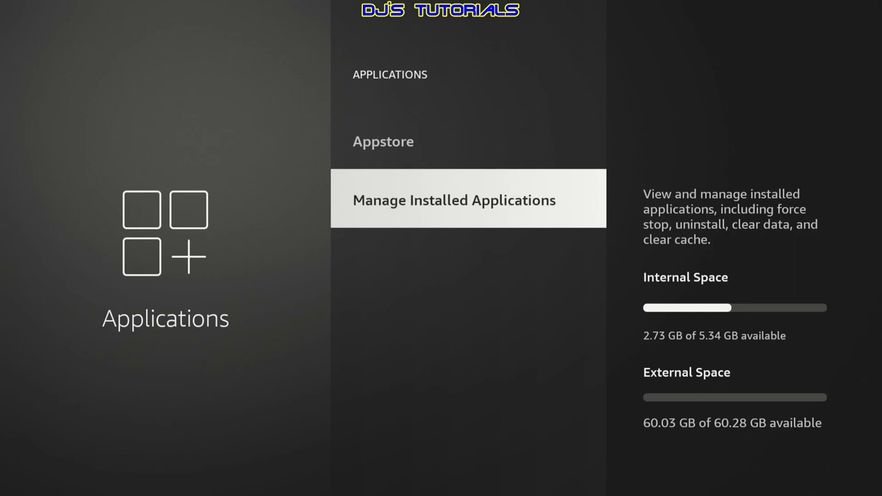
{"action": "left_click", "coordinate": [455, 200]}
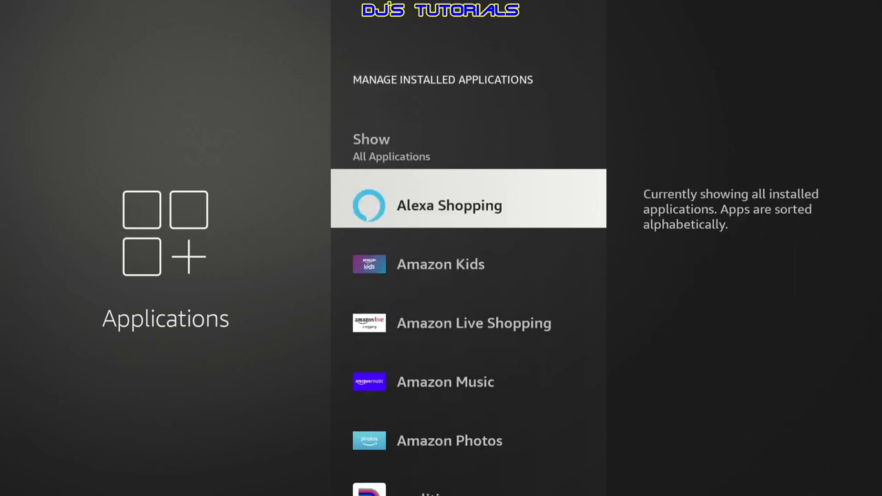
{"action": "scroll", "scroll_direction": "down", "scroll_amount": 3}
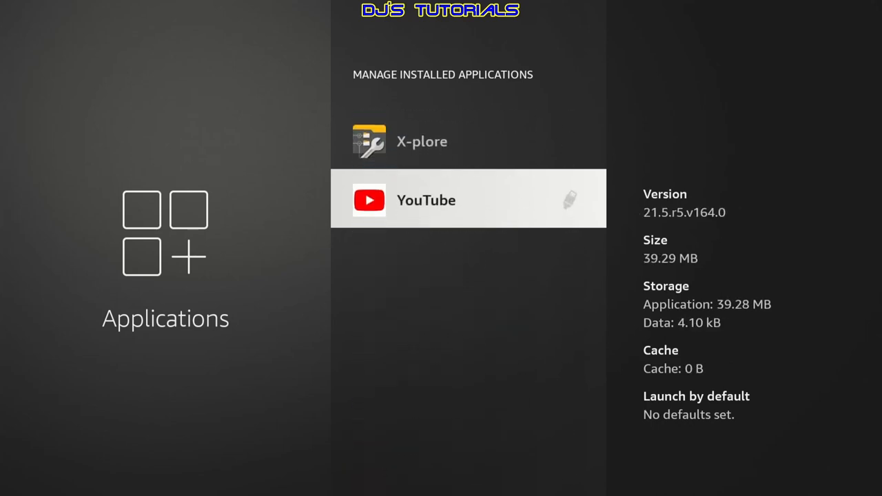
{"action": "left_click", "coordinate": [425, 199]}
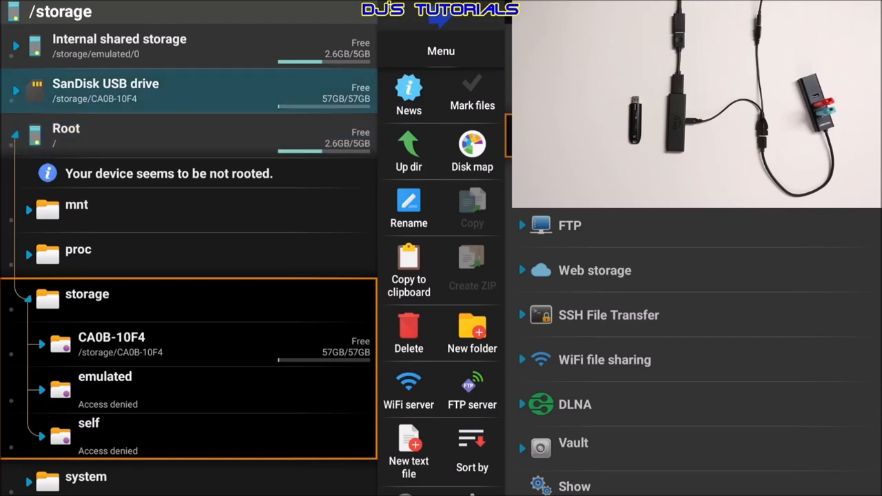
Step: Open SanDisk drive CA0B-10F4, then browse drive 7EEB-10E5's 4K Samples and Dolby Atmos folders
{"action": "left_click", "coordinate": [105, 91]}
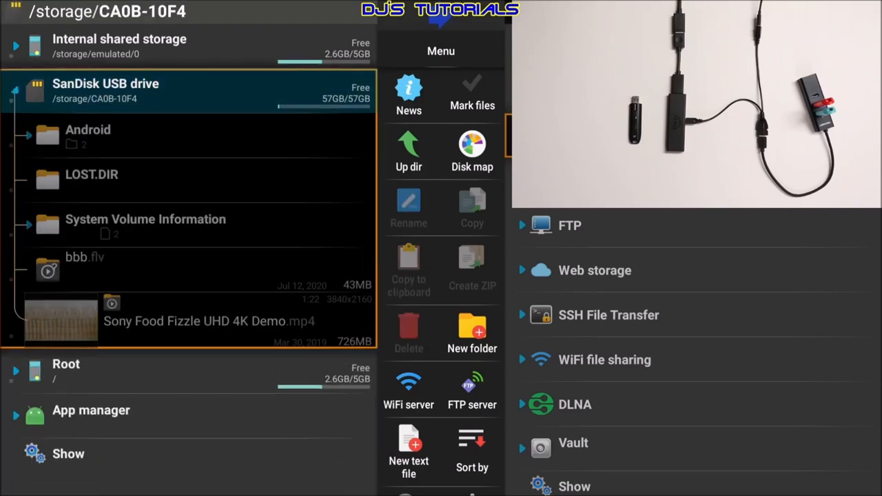
{"action": "left_click", "coordinate": [207, 321]}
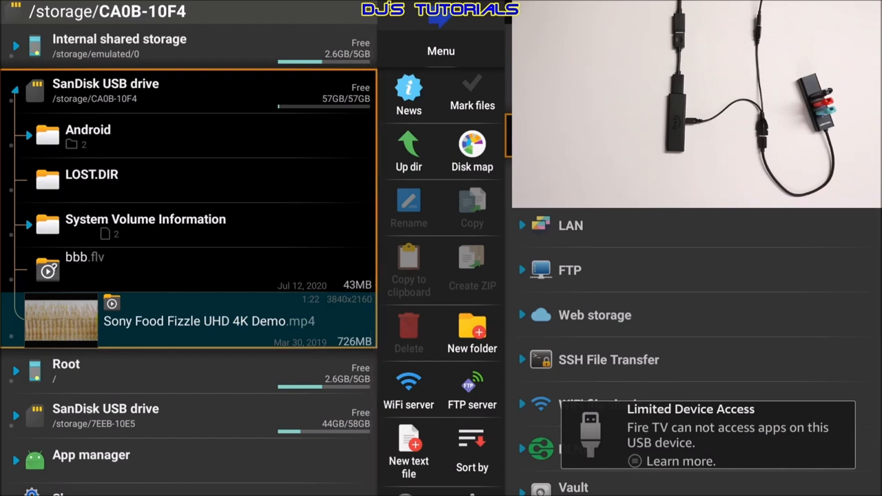
{"action": "left_click", "coordinate": [105, 415]}
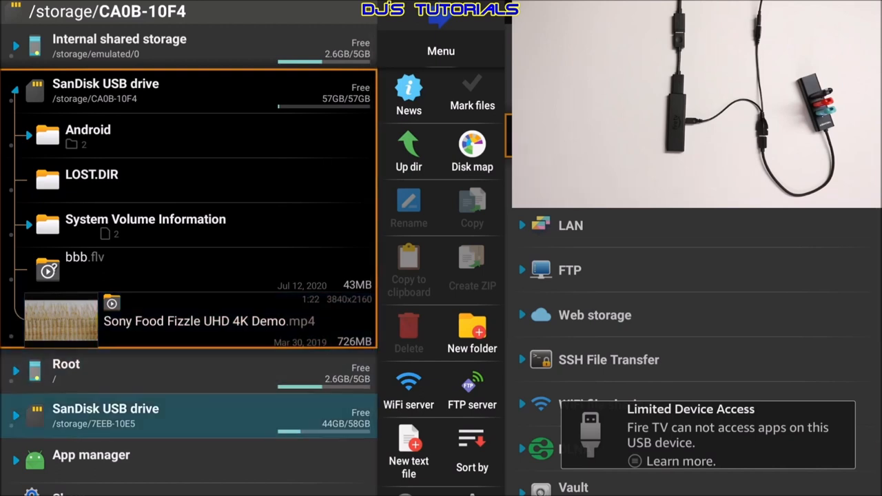
{"action": "left_click", "coordinate": [106, 414]}
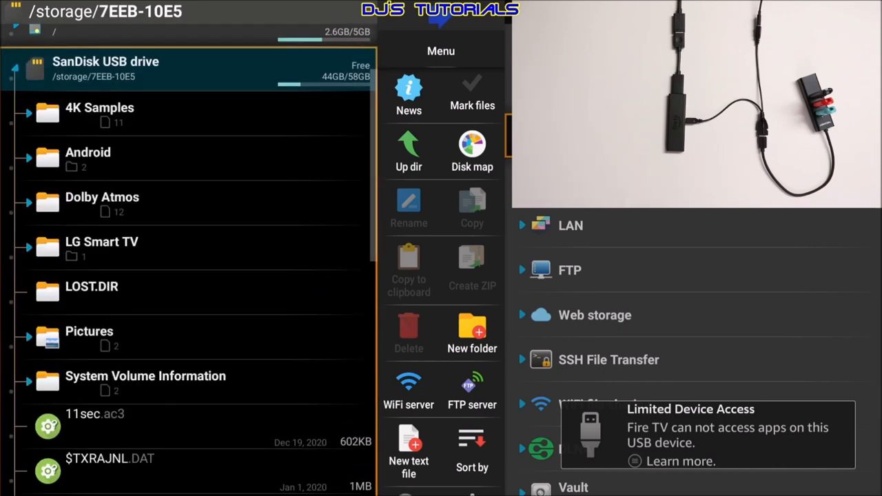
{"action": "left_click", "coordinate": [102, 248]}
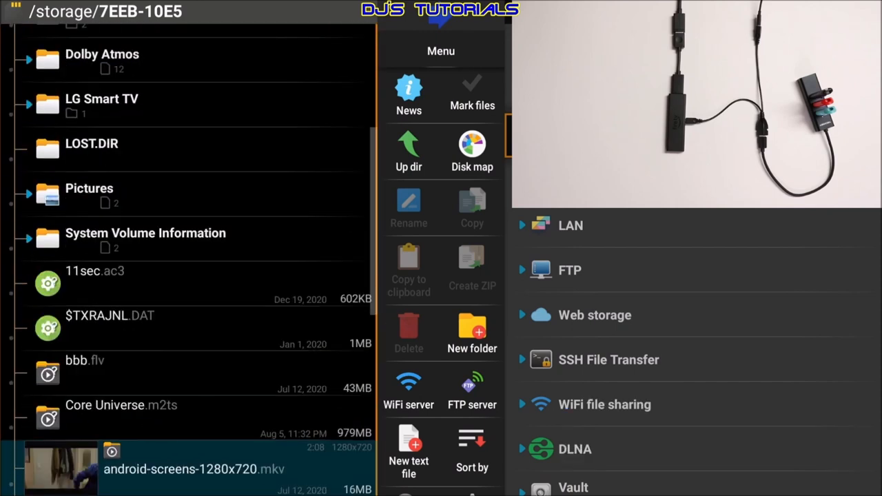
{"action": "left_click", "coordinate": [61, 469]}
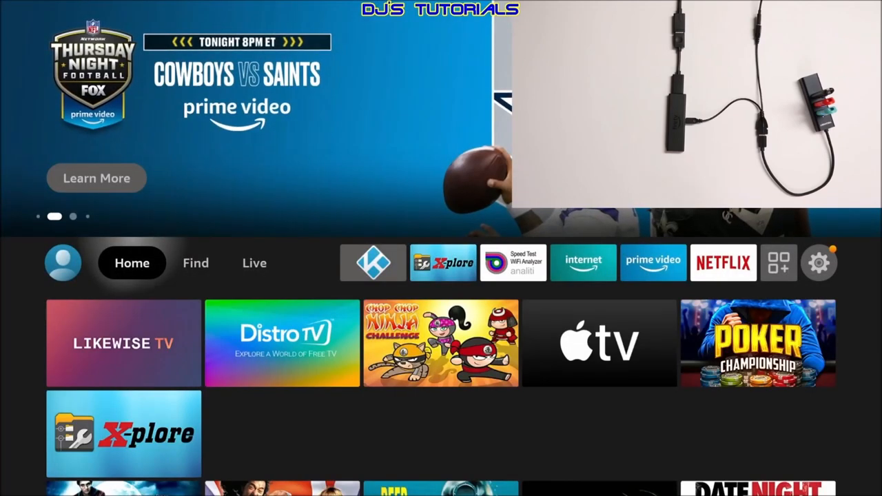
Step: Open My Fire TV's USB Drive settings, showing 60.03 GB of 60.28 GB available
{"action": "left_click", "coordinate": [819, 262]}
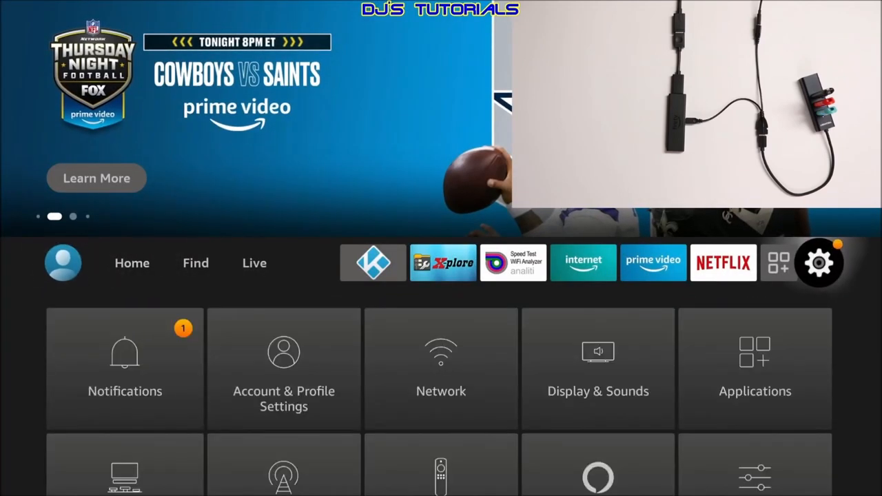
{"action": "scroll", "scroll_direction": "down", "scroll_amount": 3}
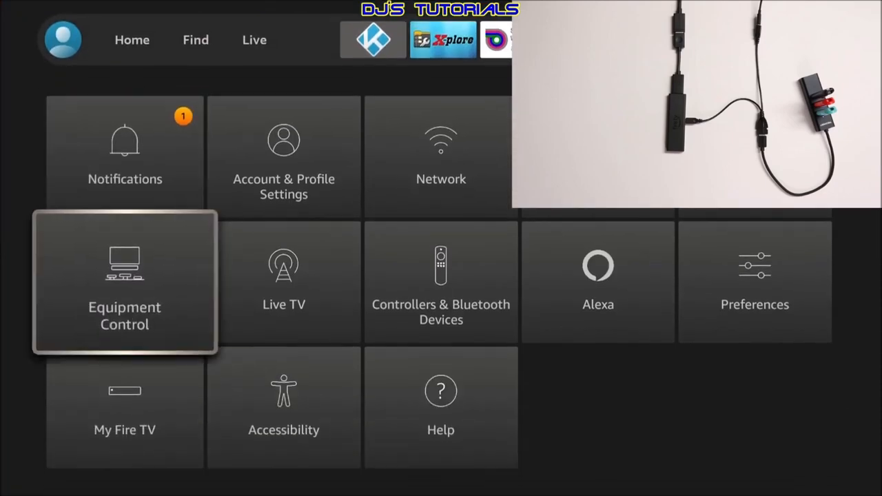
{"action": "key", "text": "Down"}
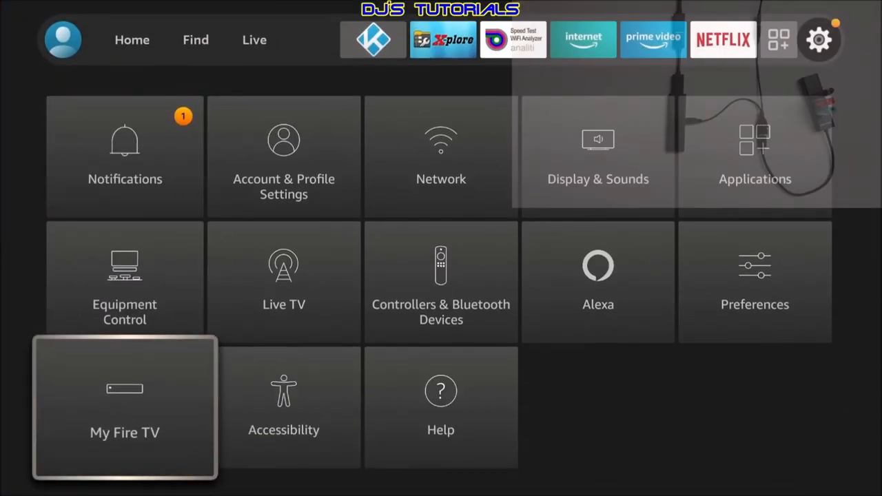
{"action": "left_click", "coordinate": [124, 407]}
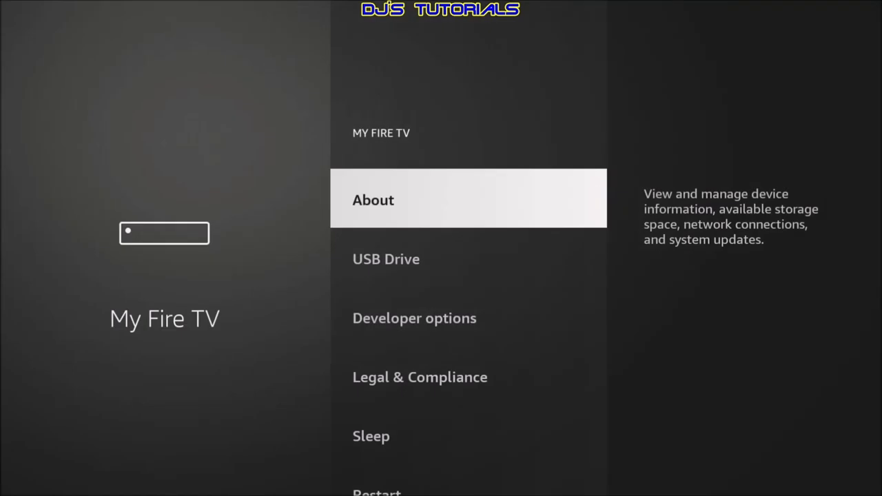
{"action": "left_click", "coordinate": [386, 258]}
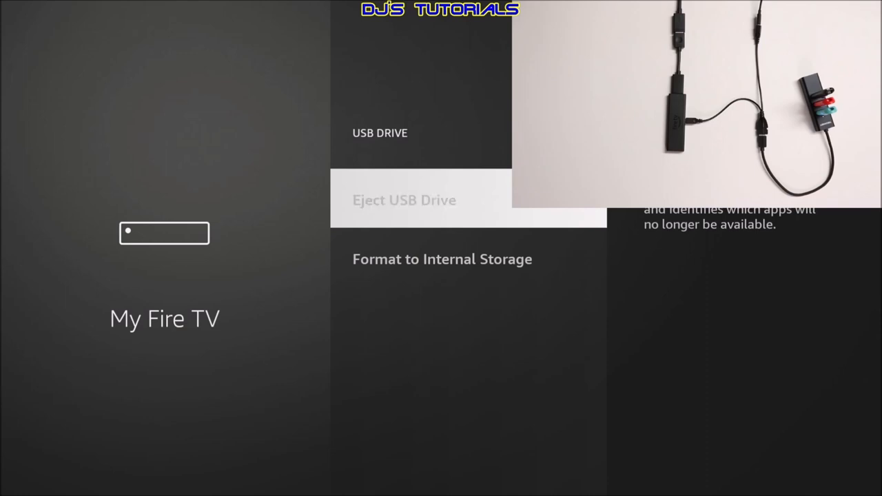
Step: Check the Eject USB Drive warning listing Plex and YouTube, cancel, and return to My Fire TV
{"action": "left_click", "coordinate": [403, 200]}
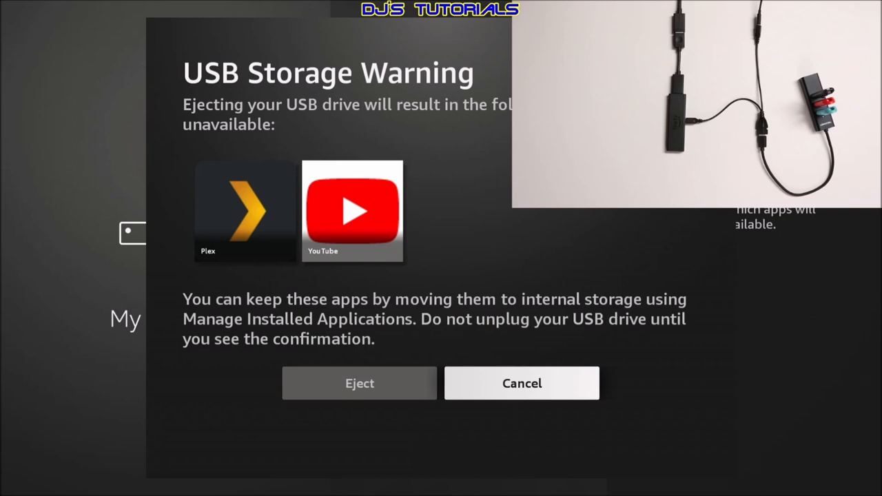
{"action": "left_click", "coordinate": [521, 383]}
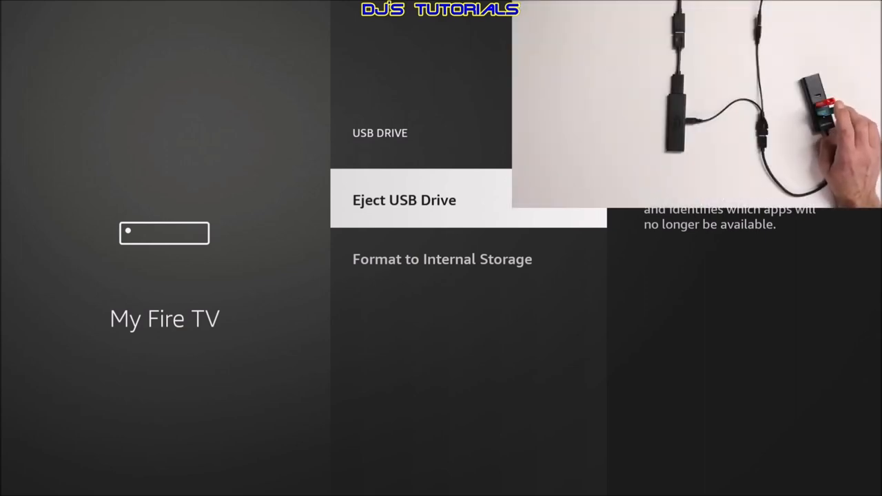
{"action": "left_click", "coordinate": [404, 200]}
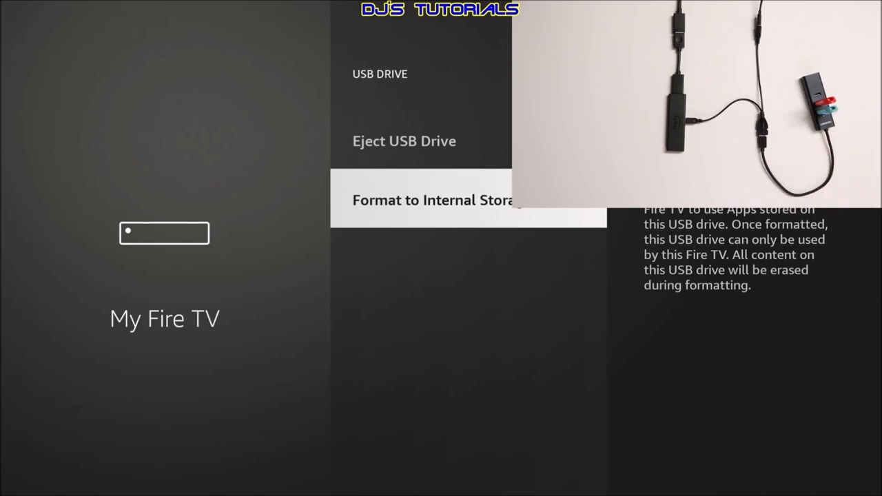
{"action": "key", "text": "Up"}
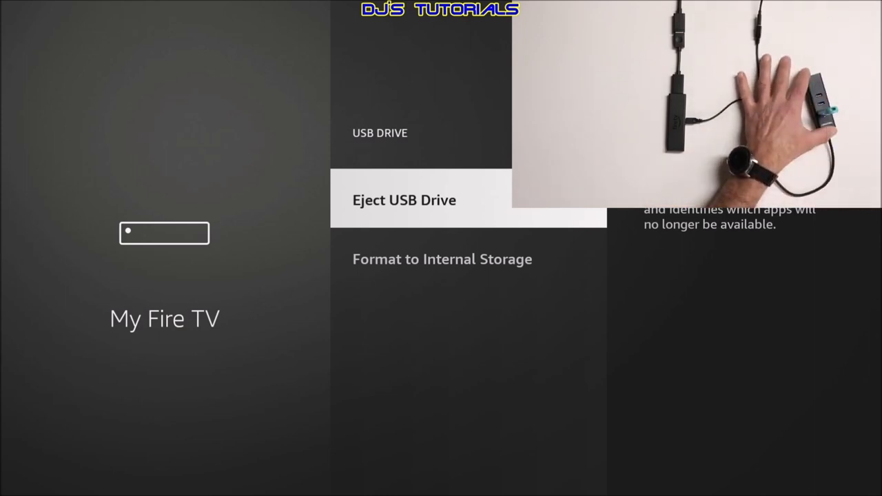
{"action": "left_click", "coordinate": [404, 200]}
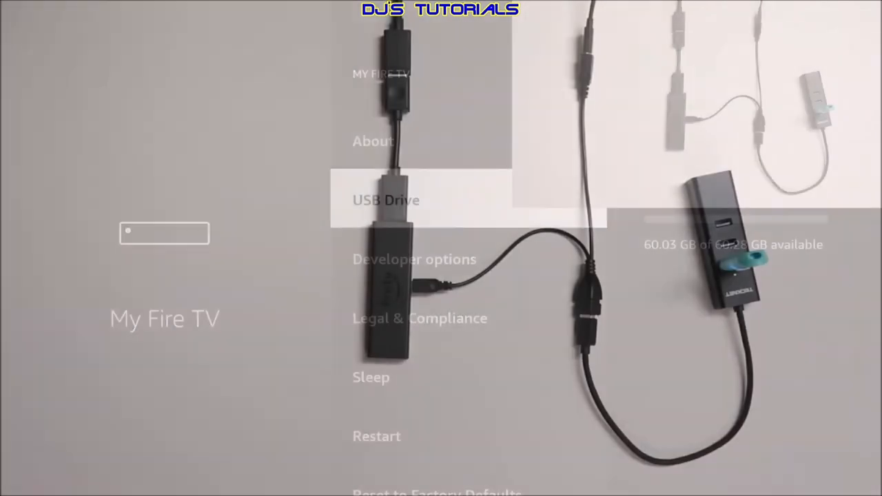
Step: Return to the Fire TV home screen with the Home button
{"action": "key", "text": "Home"}
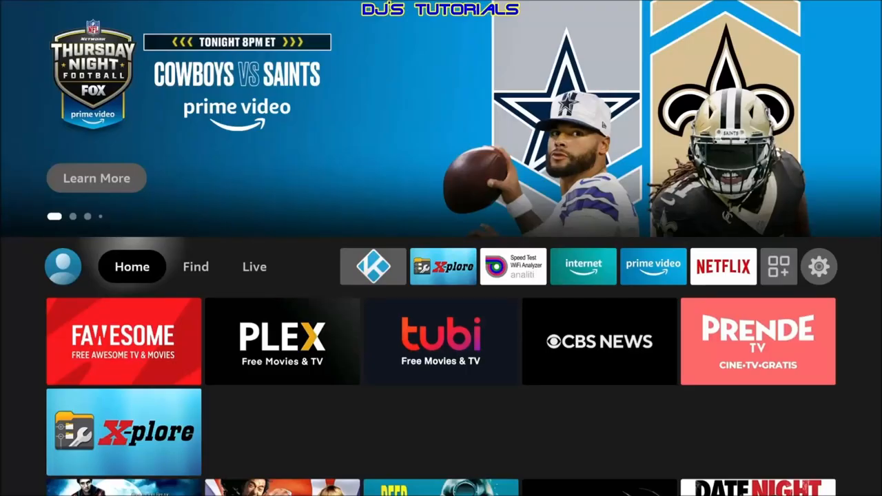